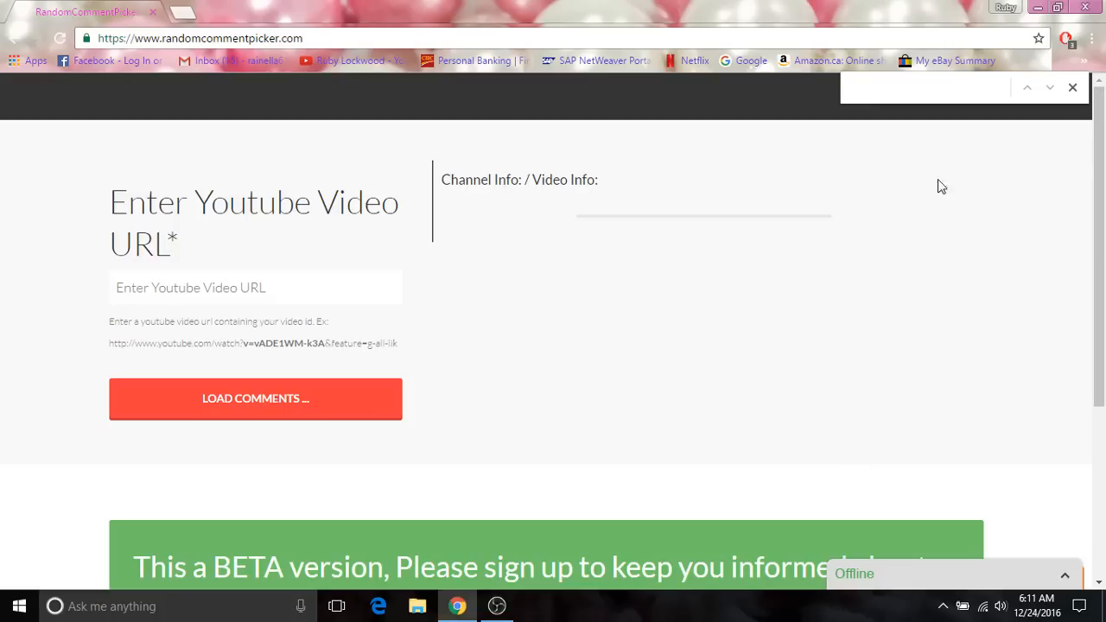
Reach the channel's YouTube page in a new tab and scroll to the stocking tutorial
click(1073, 86)
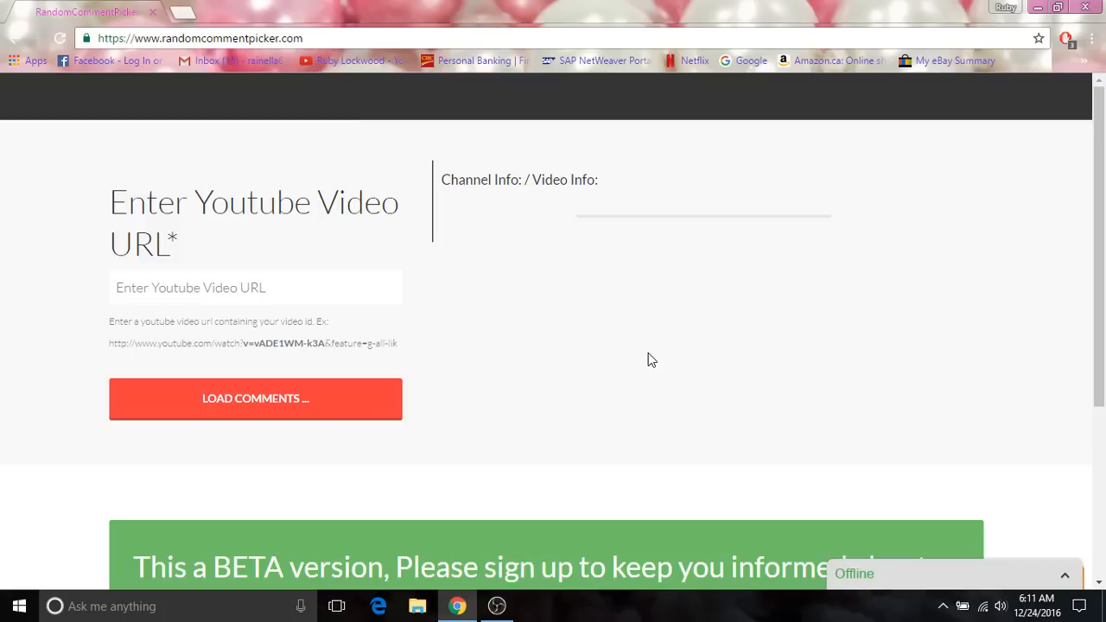
mouse_move(553, 282)
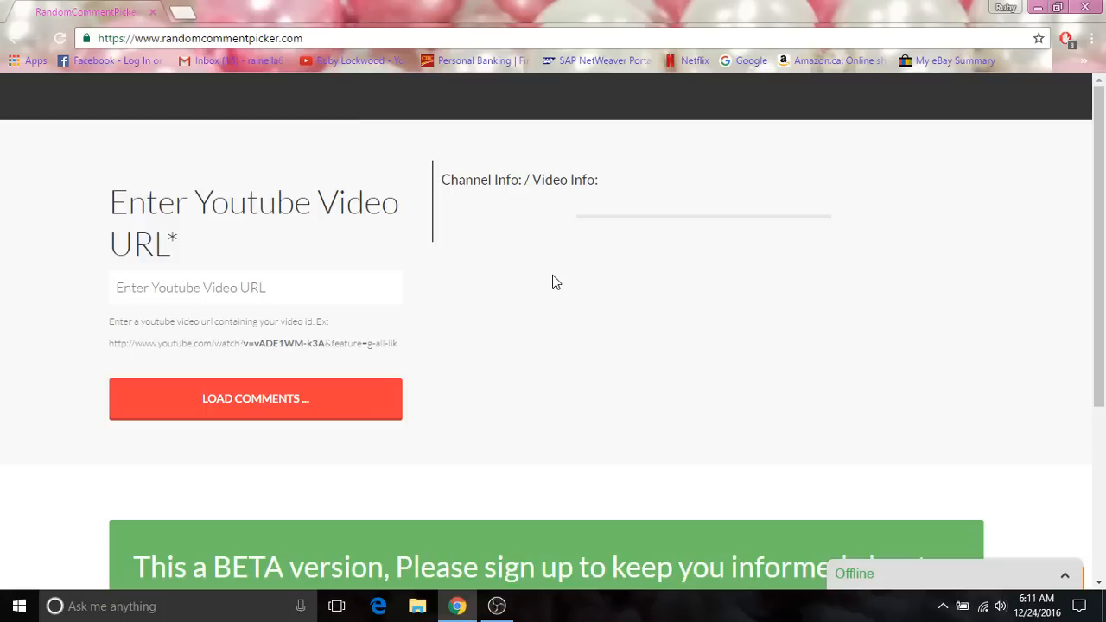
mouse_move(543, 260)
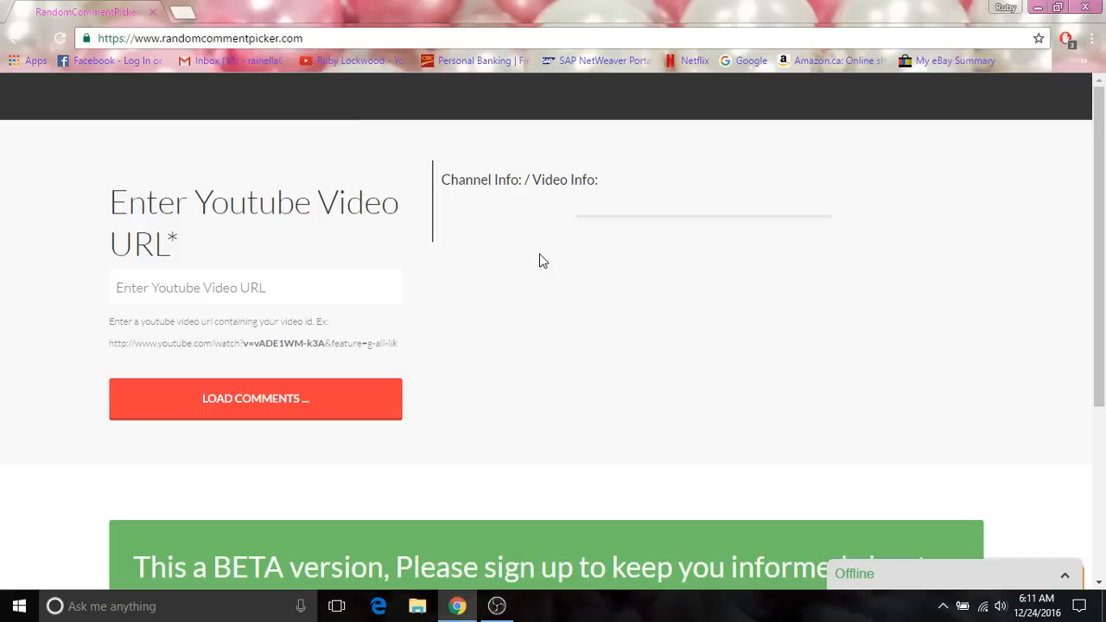
mouse_move(314, 164)
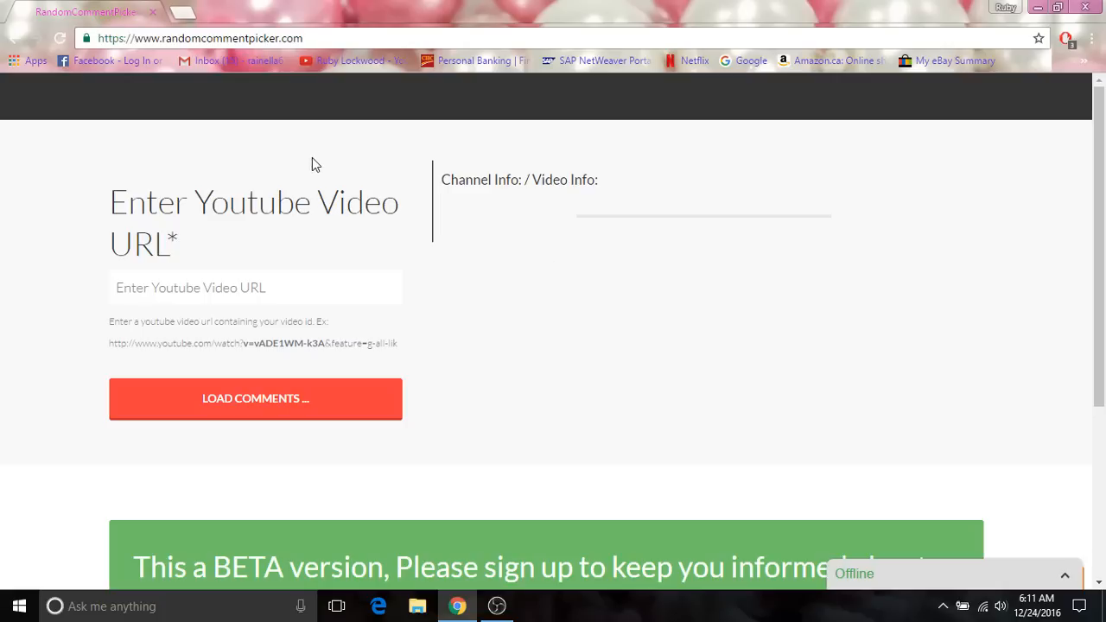
mouse_move(326, 140)
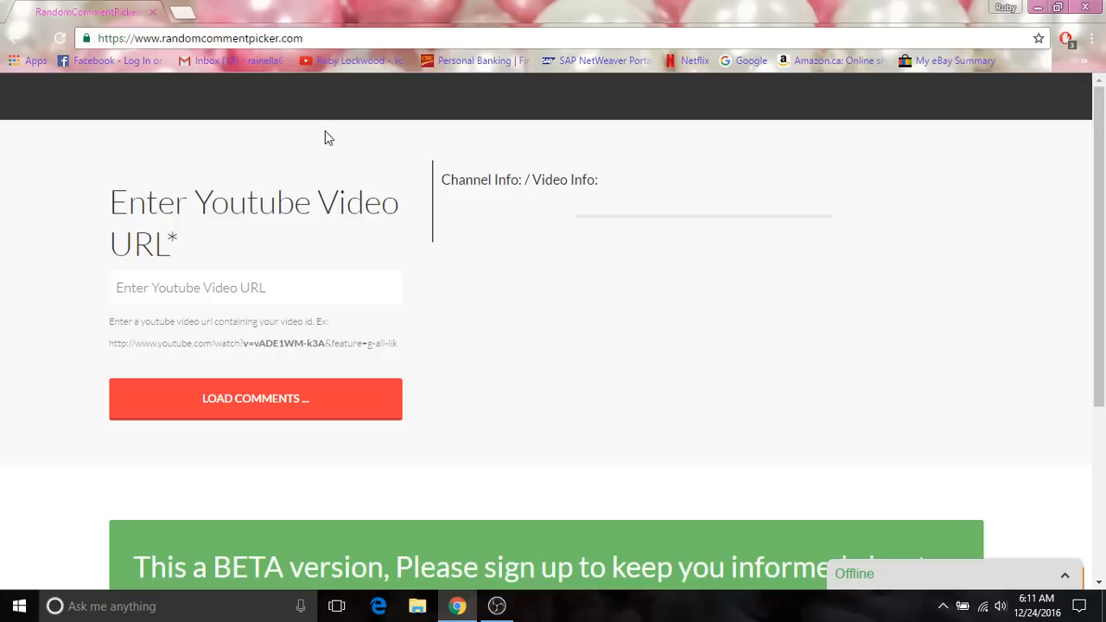
mouse_move(181, 14)
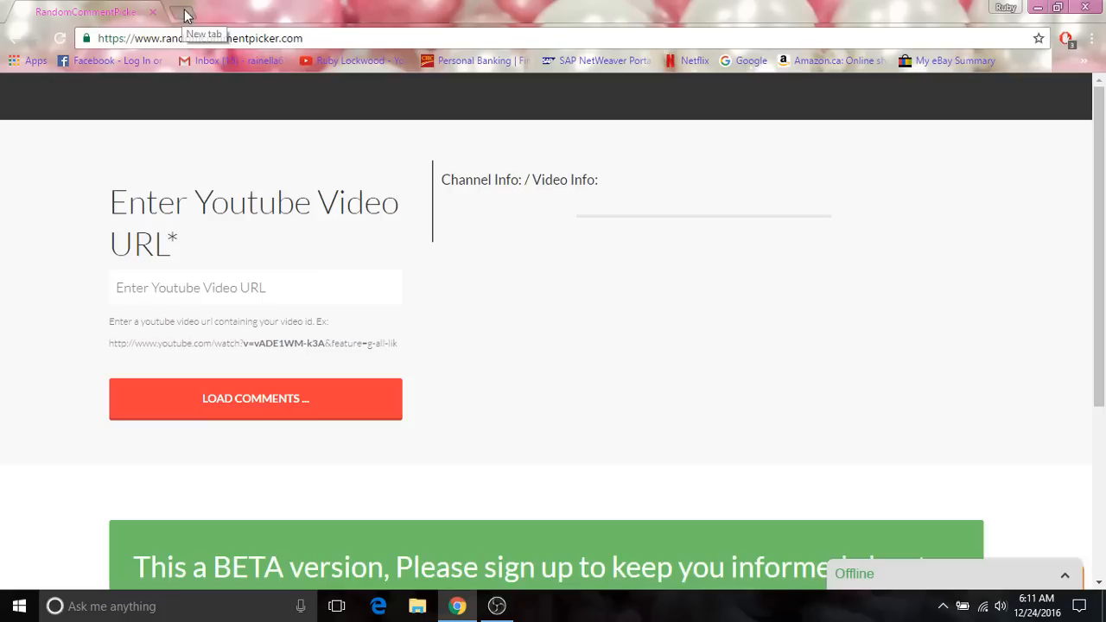
click(183, 12)
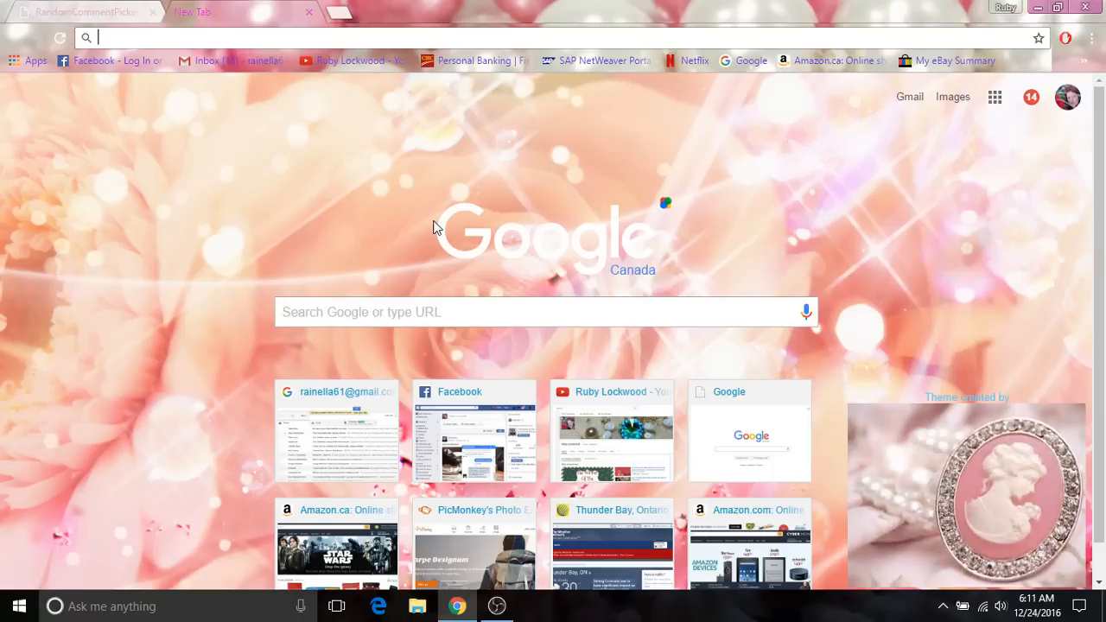
mouse_move(424, 107)
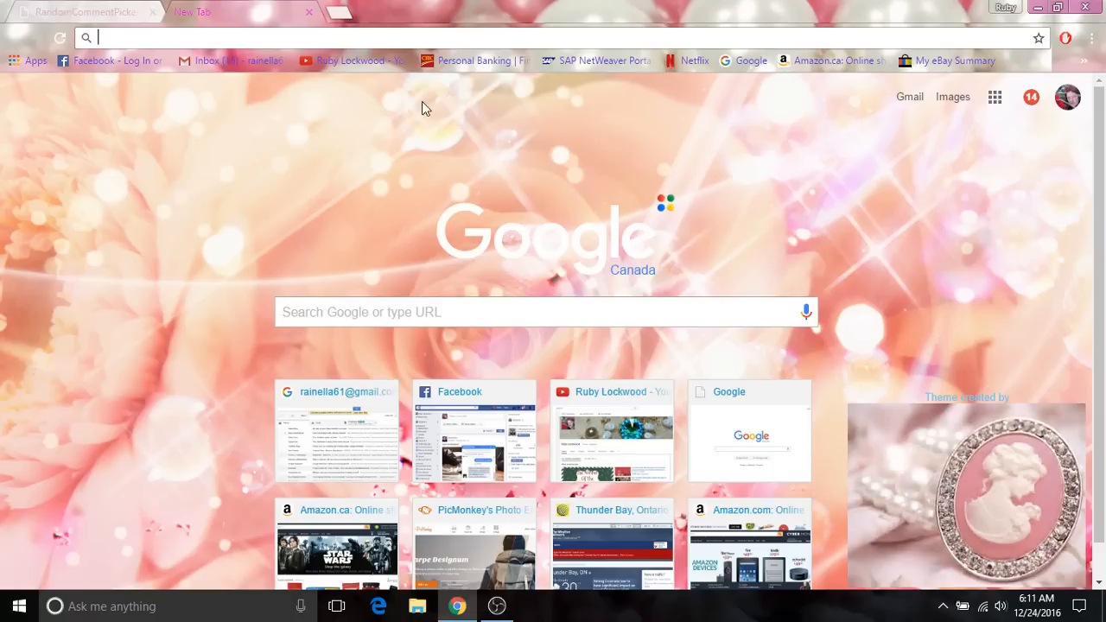
mouse_move(352, 97)
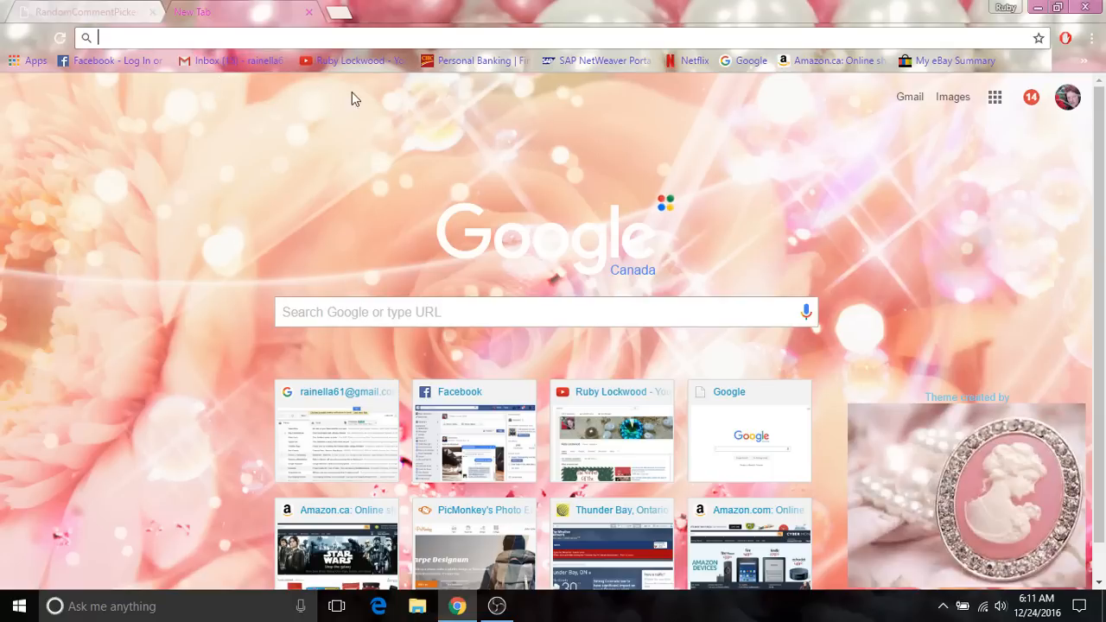
click(612, 428)
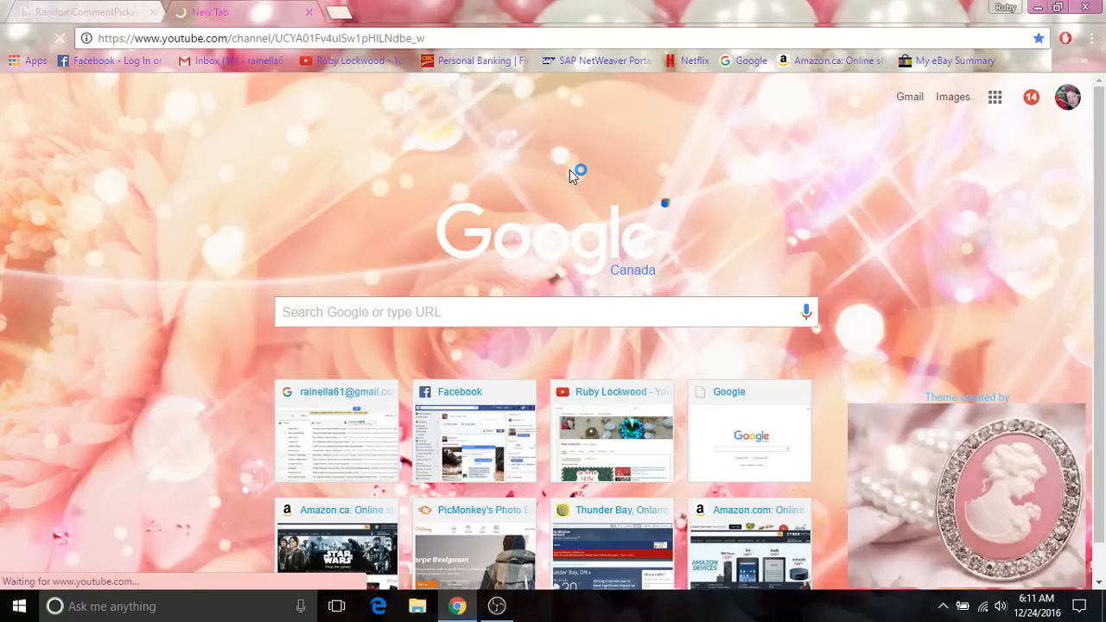
mouse_move(572, 176)
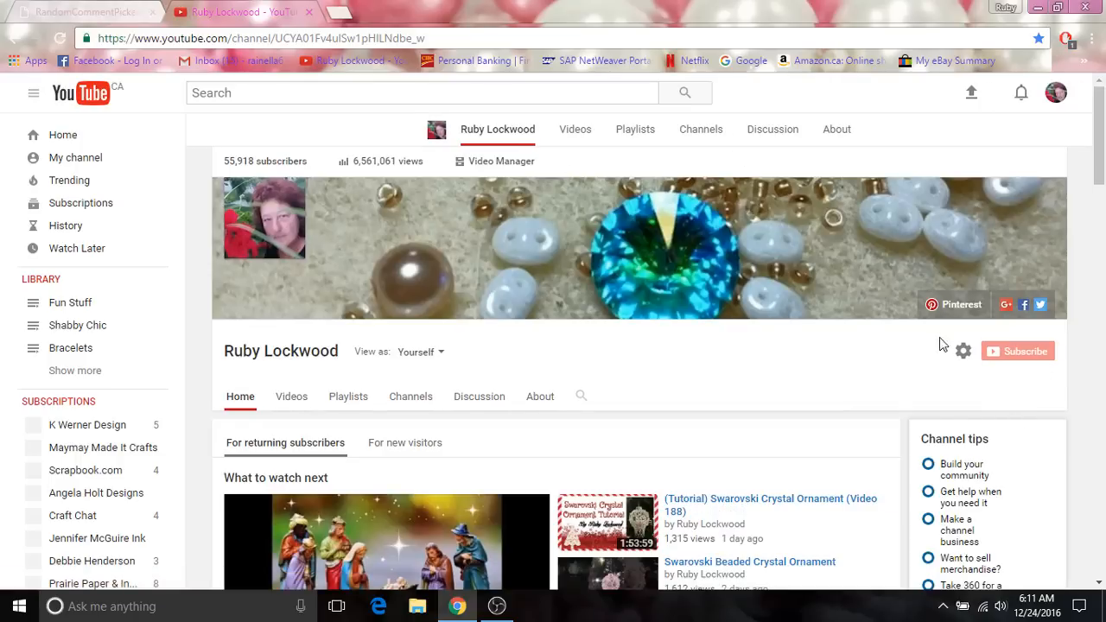
scroll(down, 3)
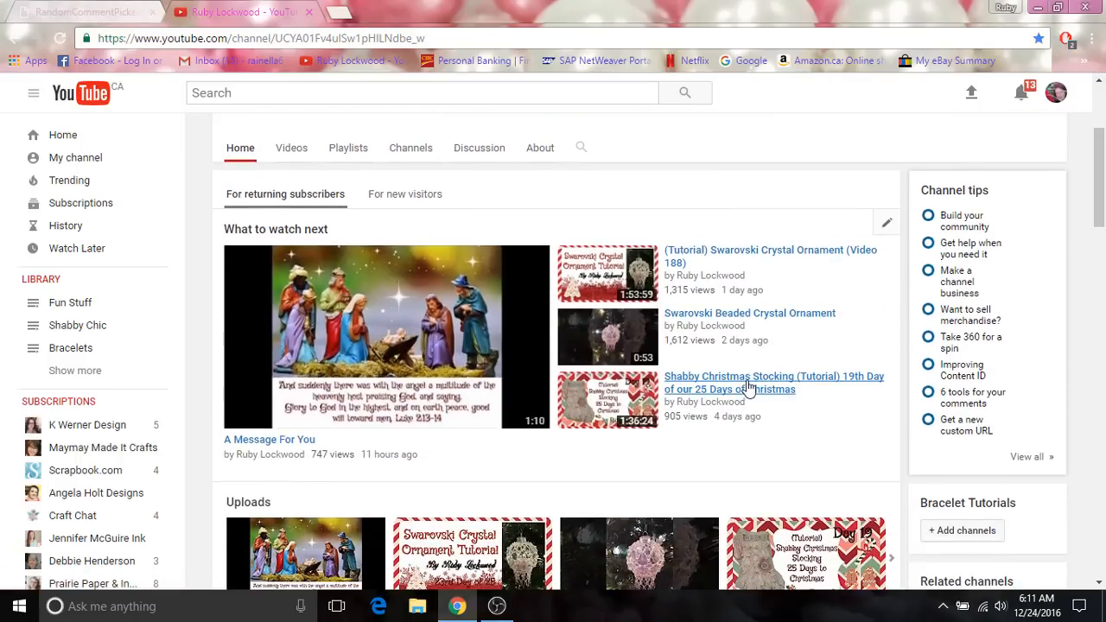
scroll(down, 3)
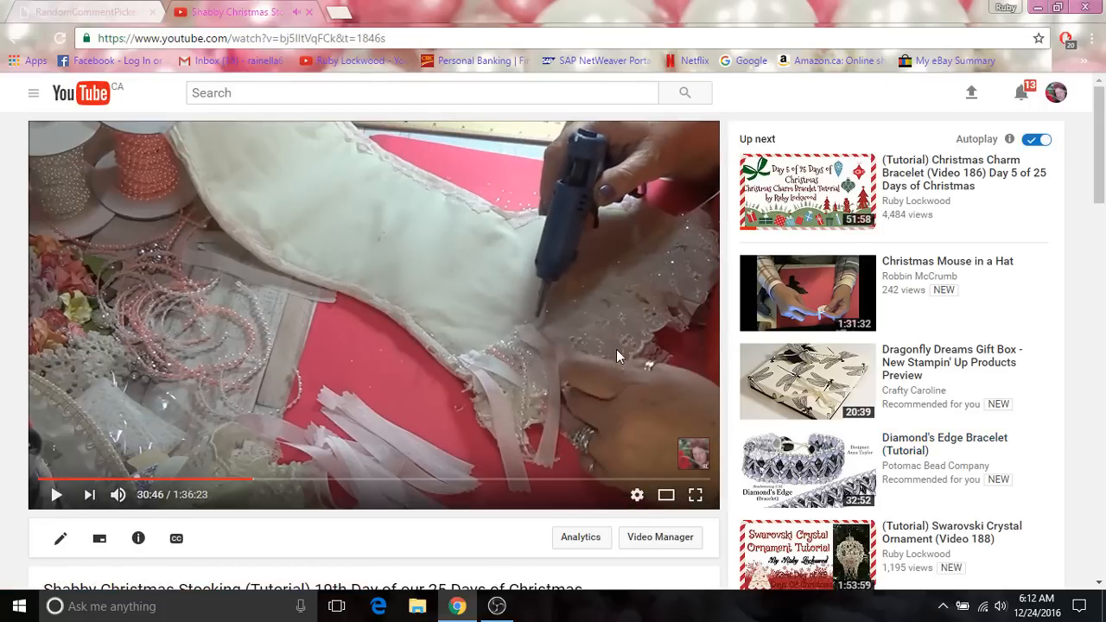
scroll(down, 3)
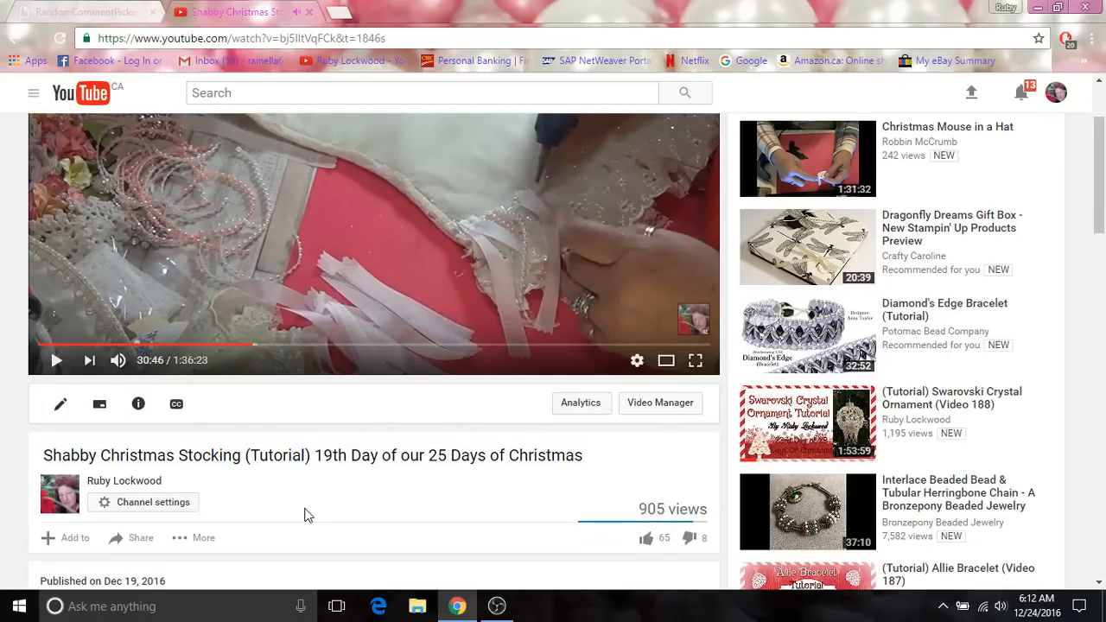
scroll(down, 3)
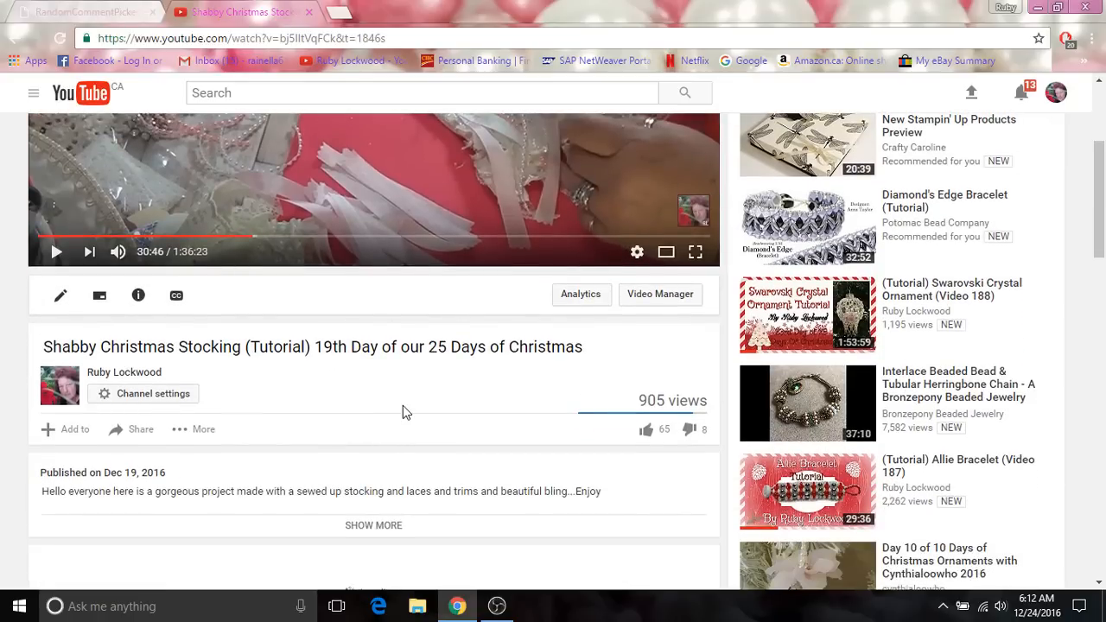
scroll(down, 3)
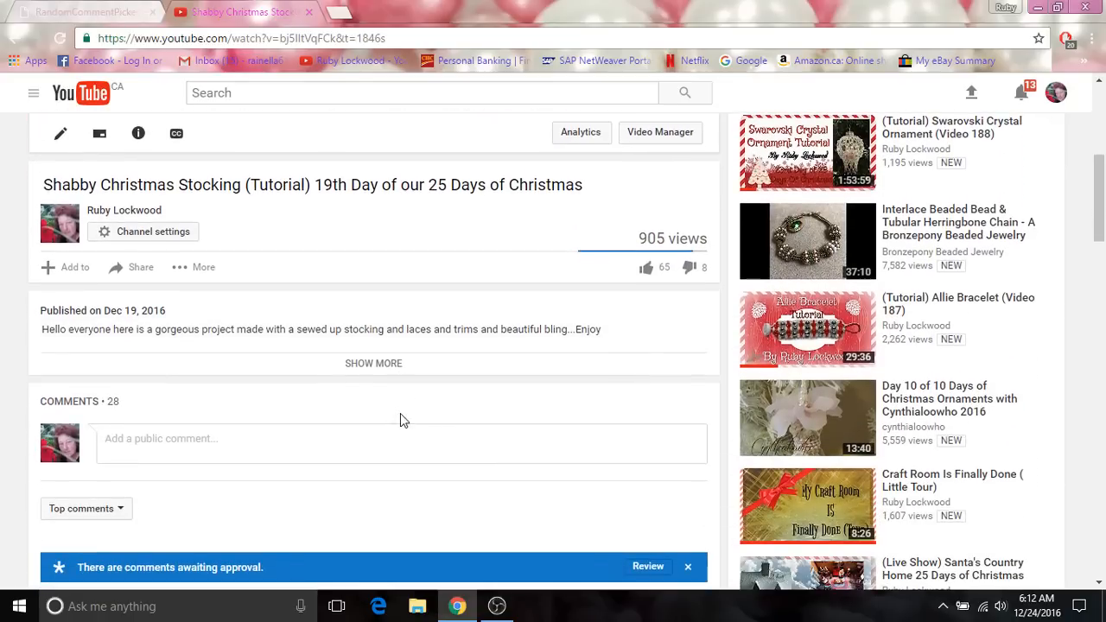
scroll(up, 3)
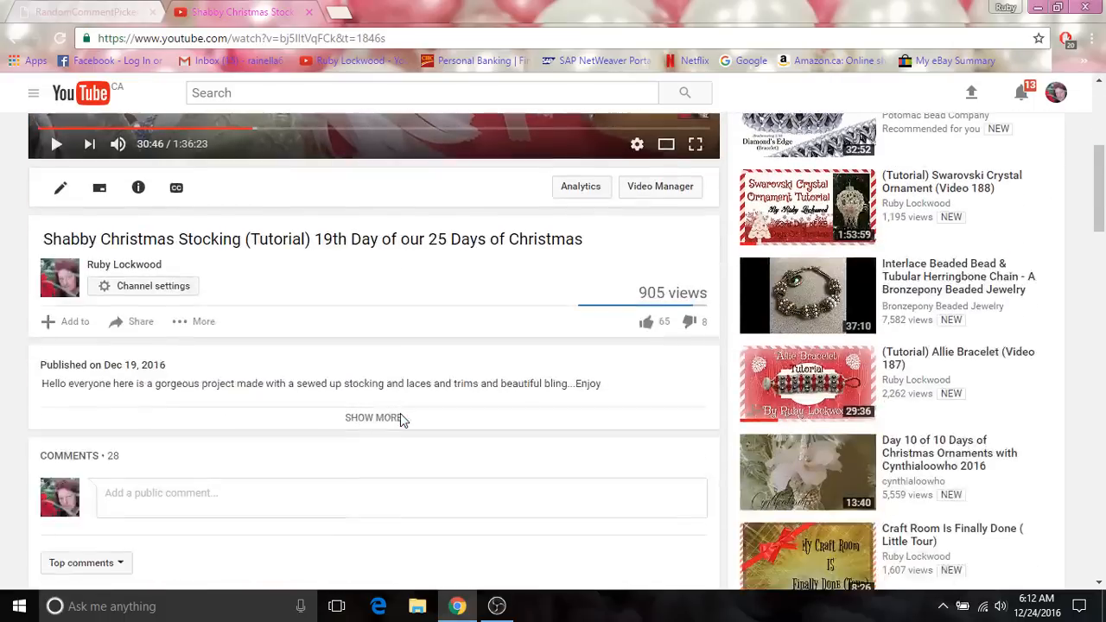
scroll(down, 3)
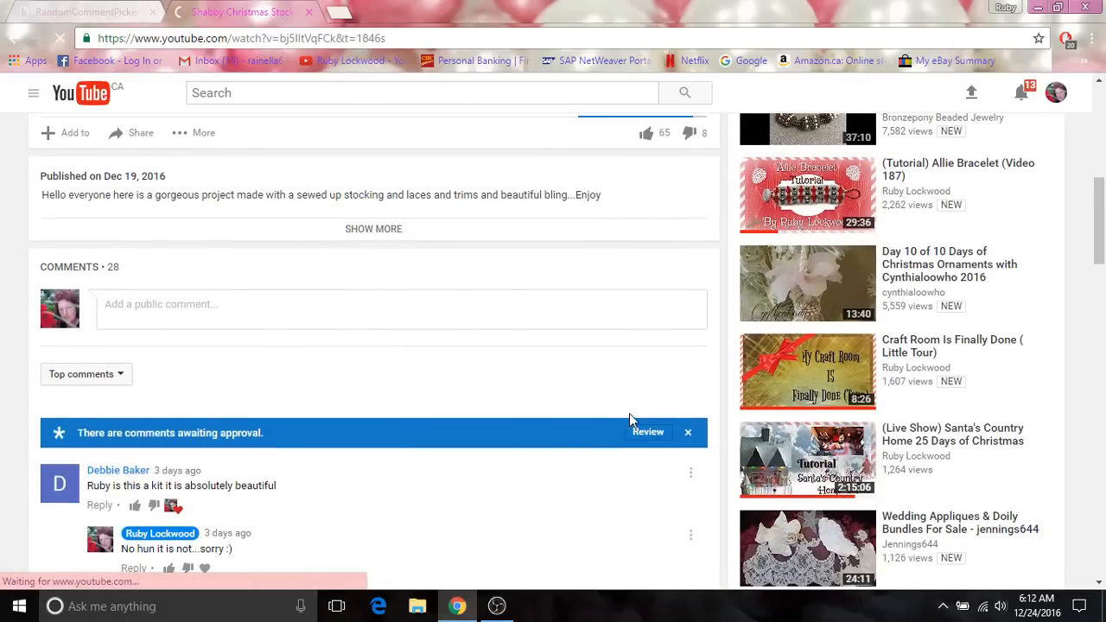
mouse_move(629, 397)
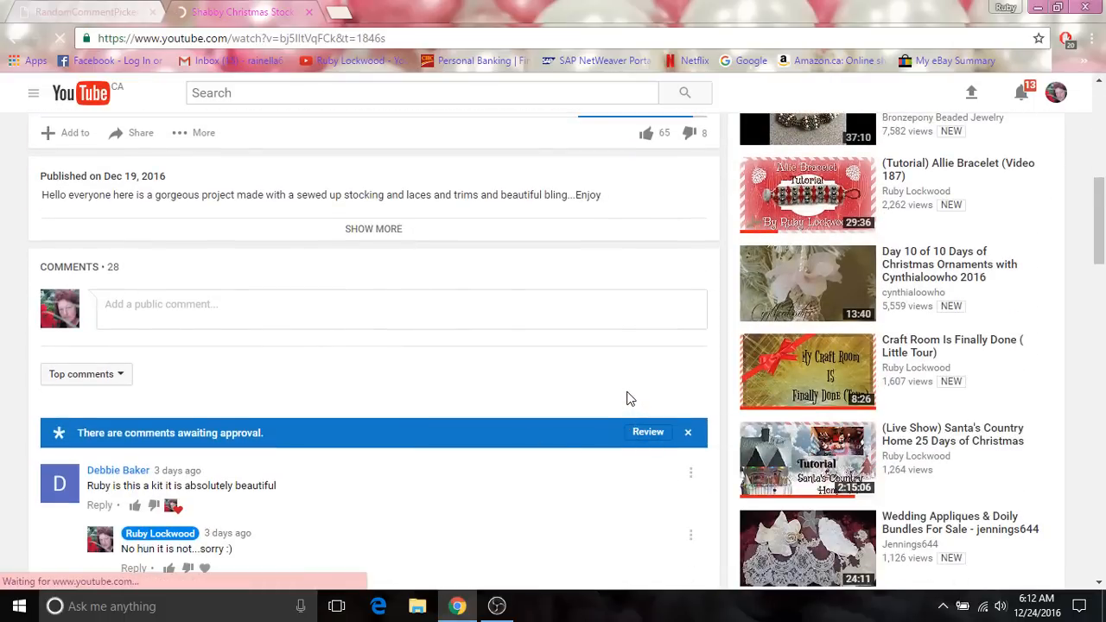
click(648, 432)
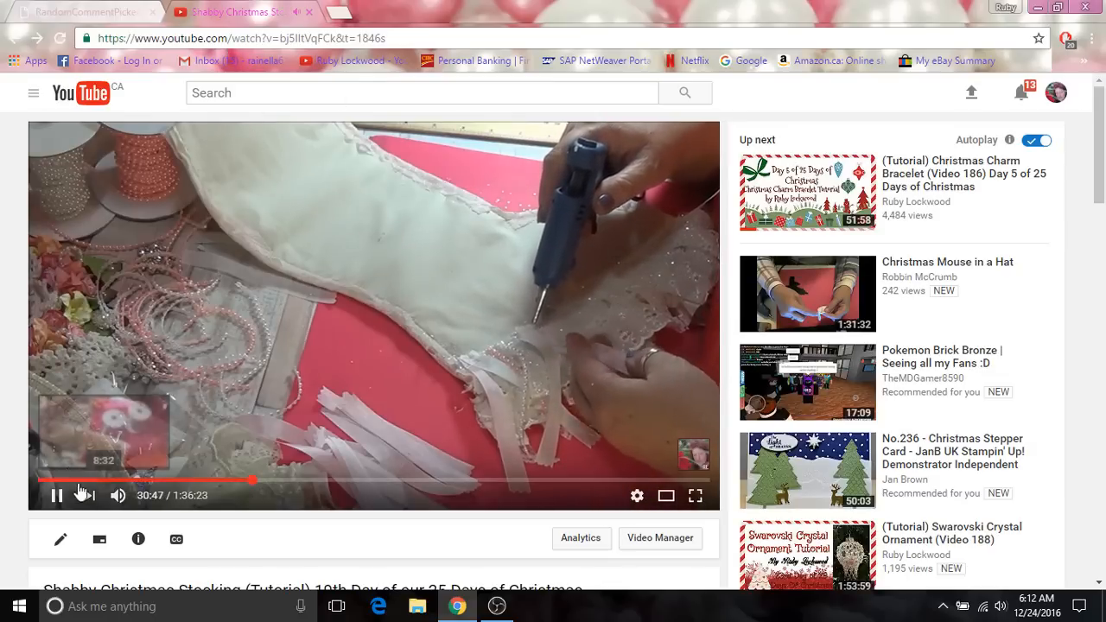
Pause the tutorial video and select its web address for copying
click(55, 494)
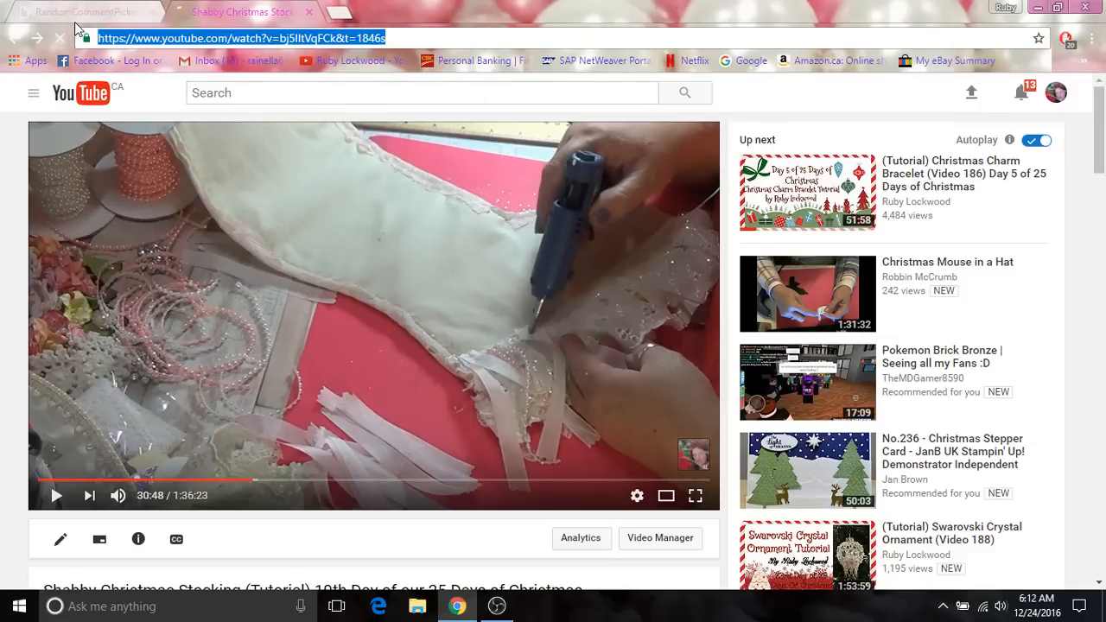
click(86, 11)
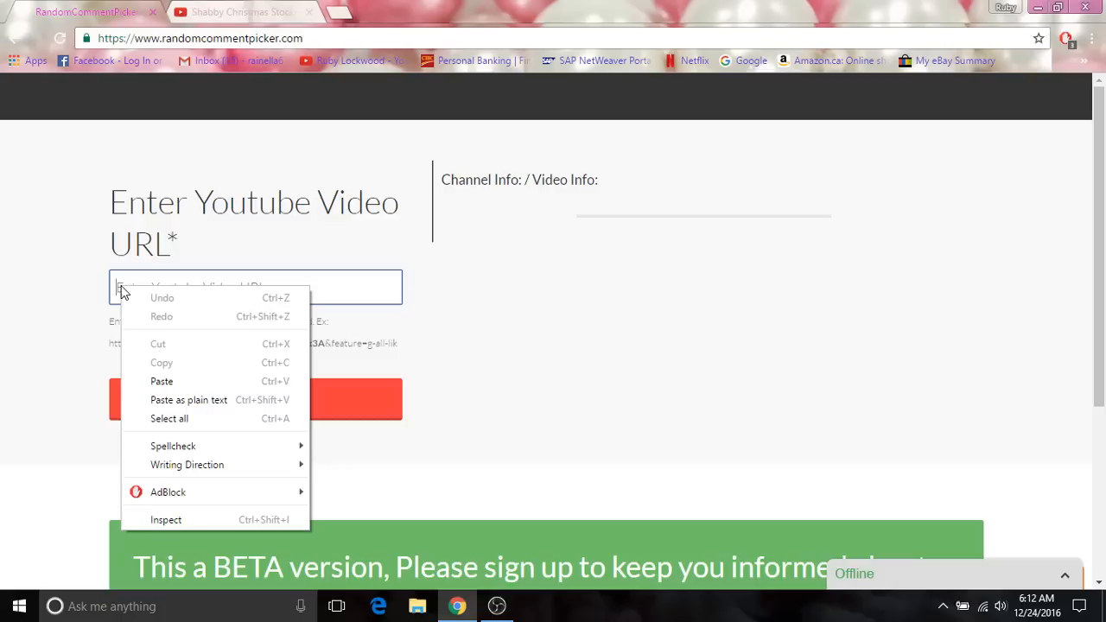
Paste the stocking tutorial URL into the picker and load its comments
click(163, 382)
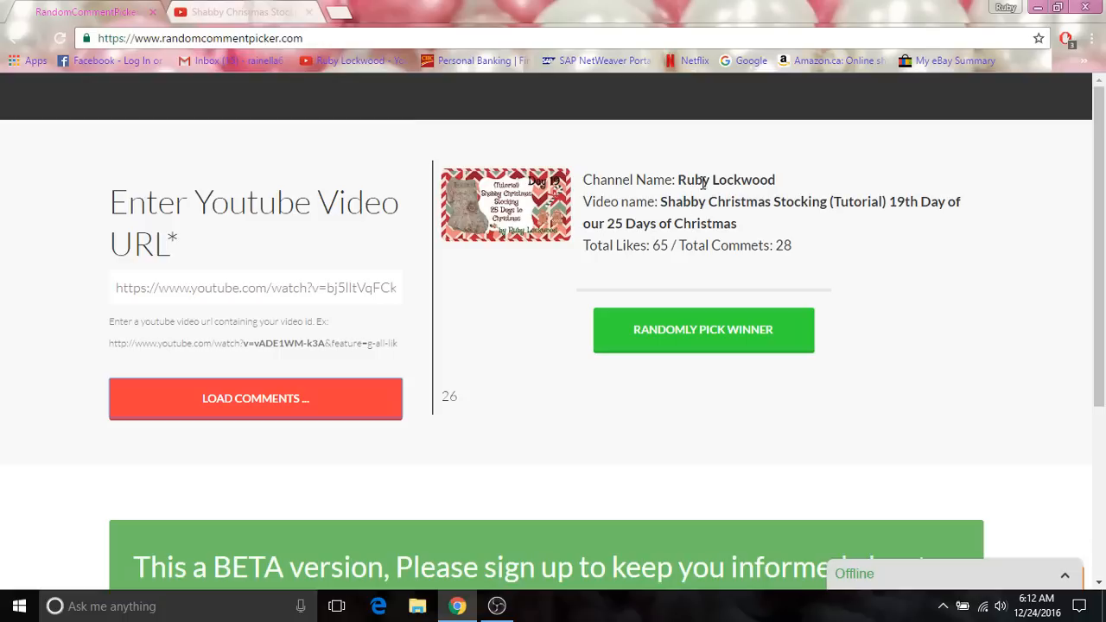
mouse_move(709, 218)
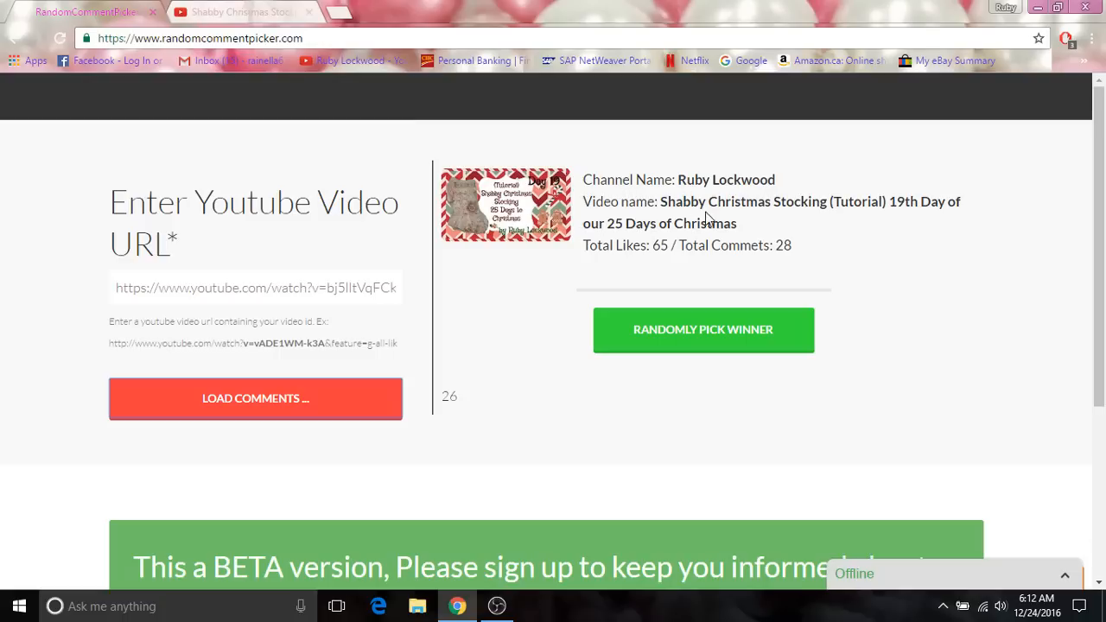
mouse_move(626, 253)
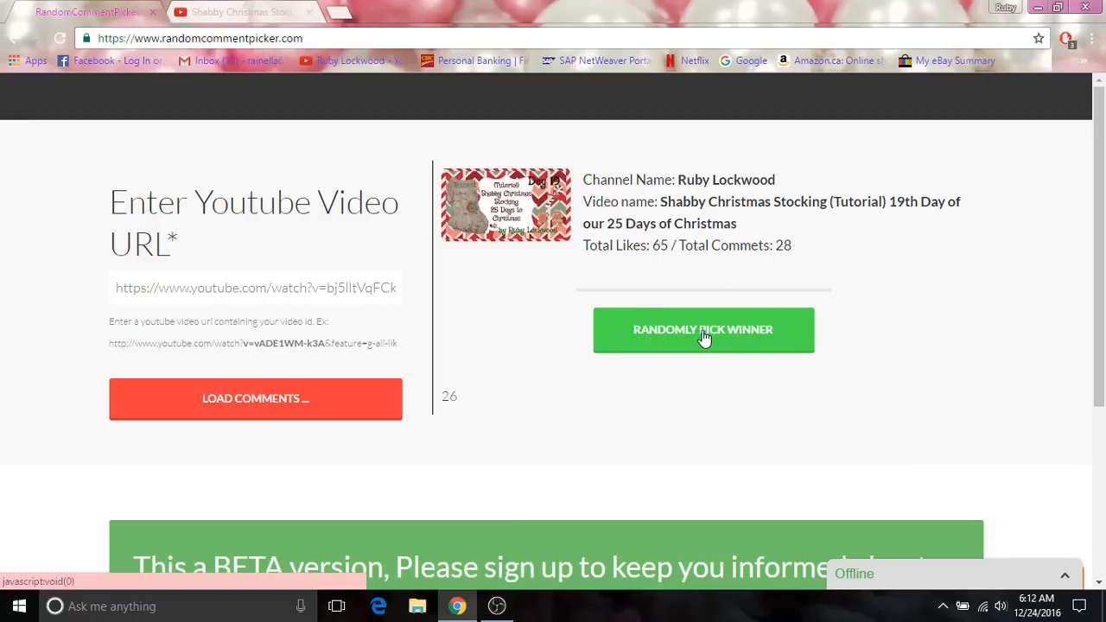
click(701, 328)
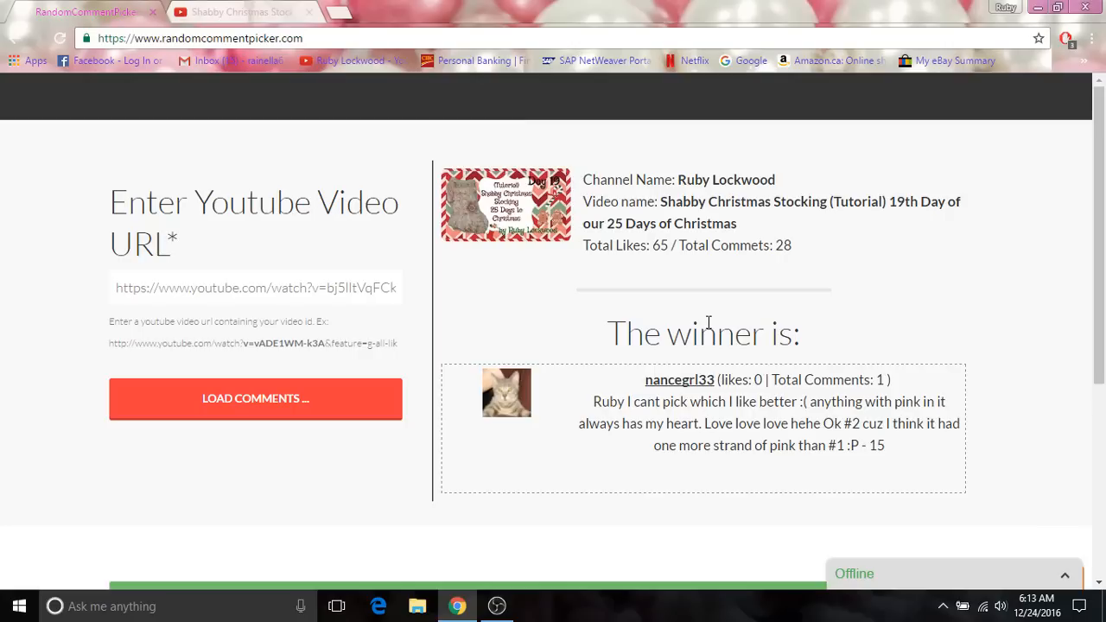
mouse_move(777, 380)
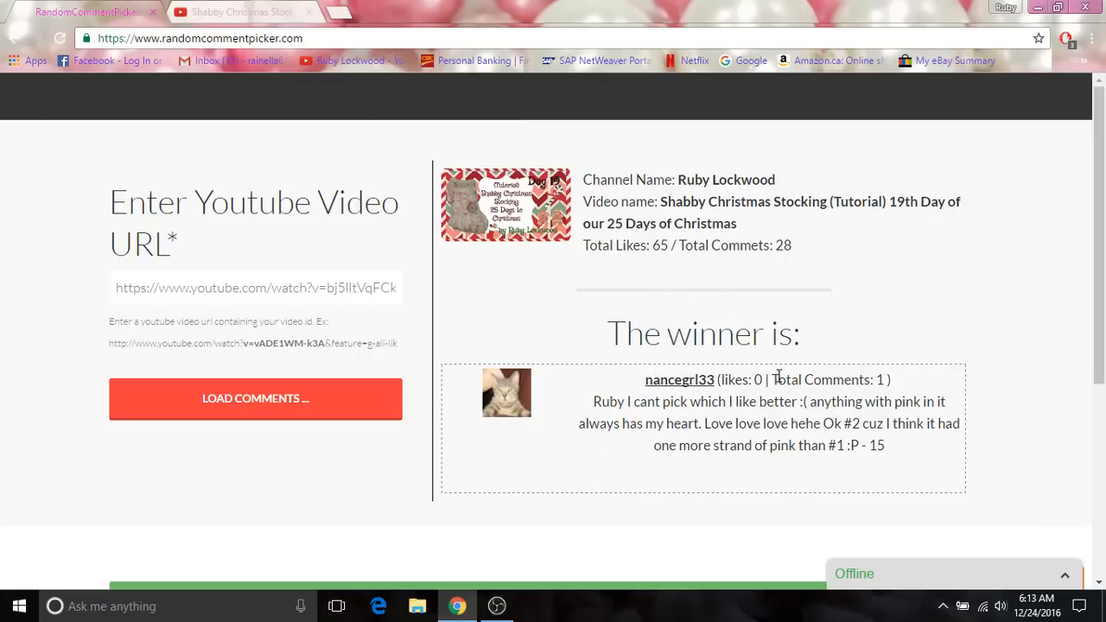
mouse_move(904, 408)
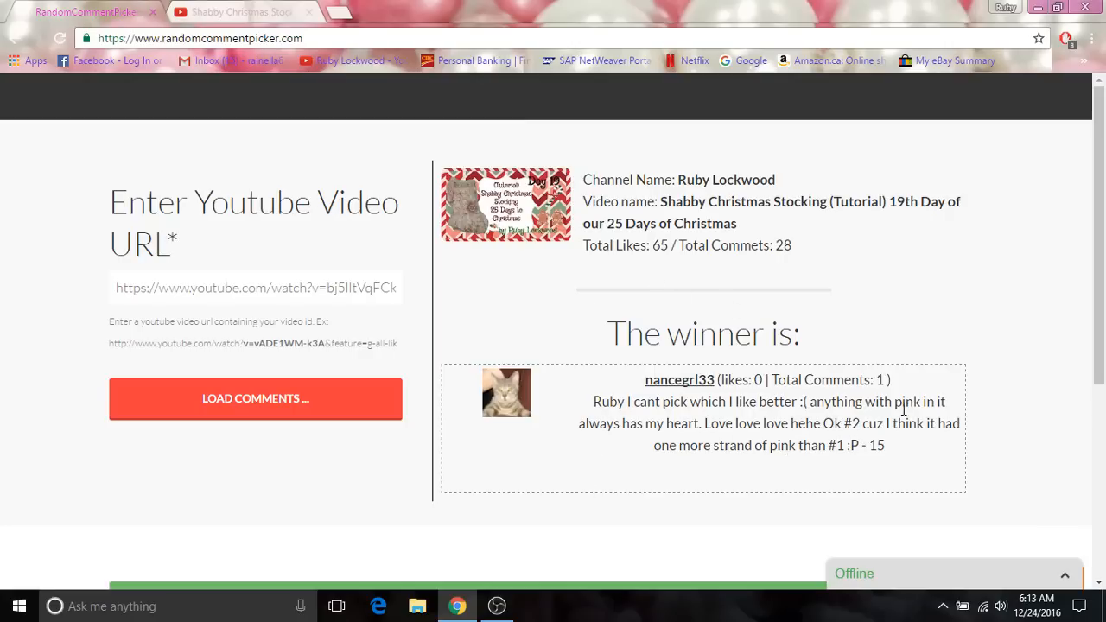
mouse_move(703, 470)
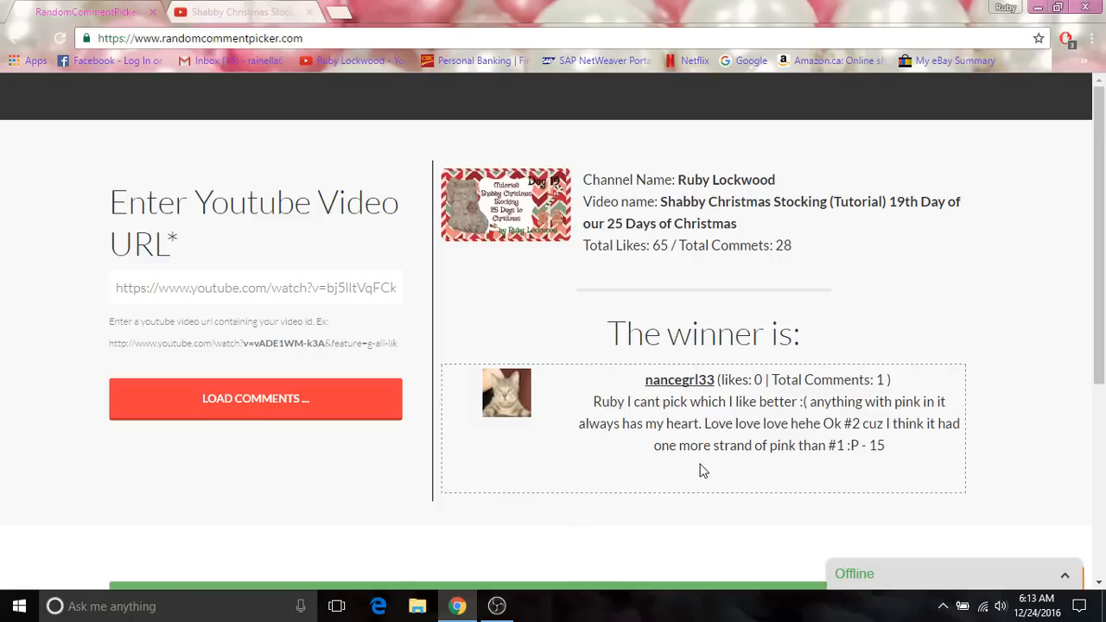
mouse_move(847, 443)
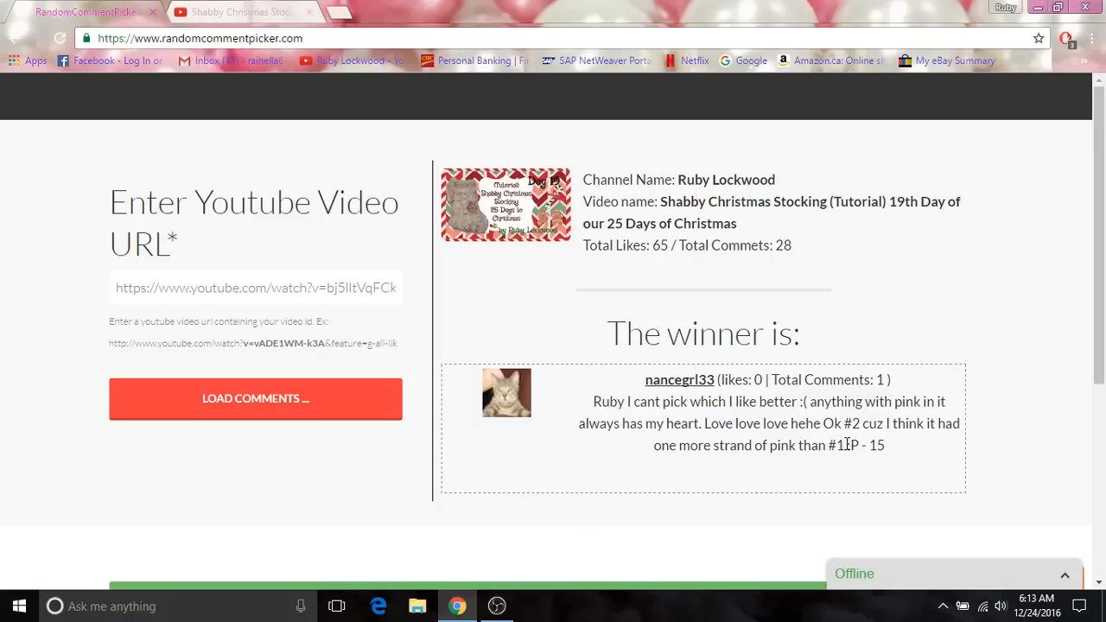
mouse_move(940, 442)
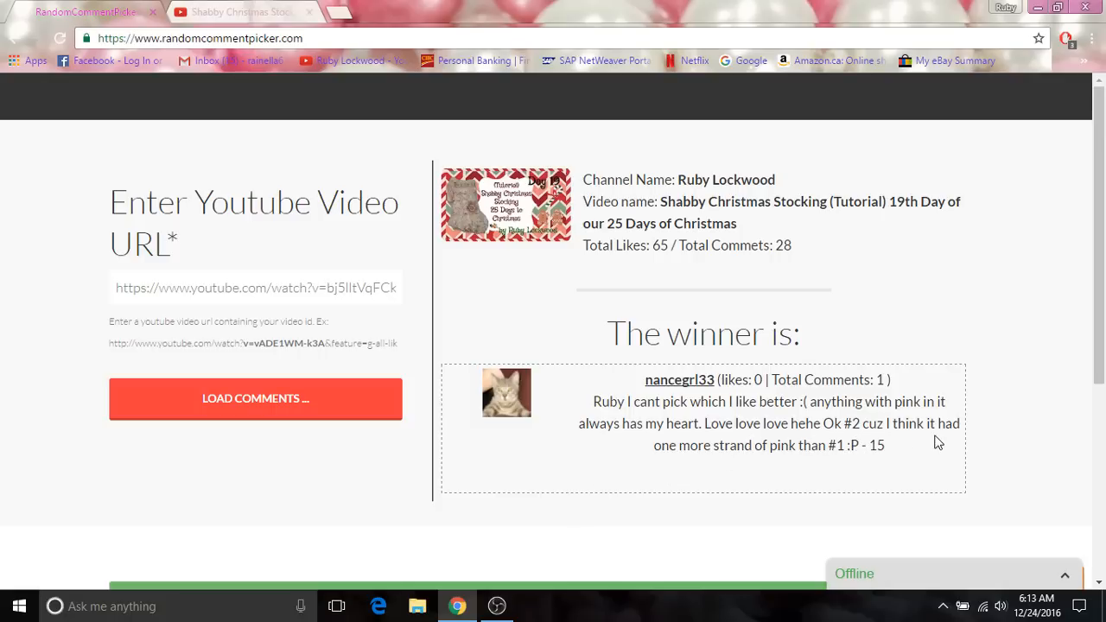
mouse_move(846, 477)
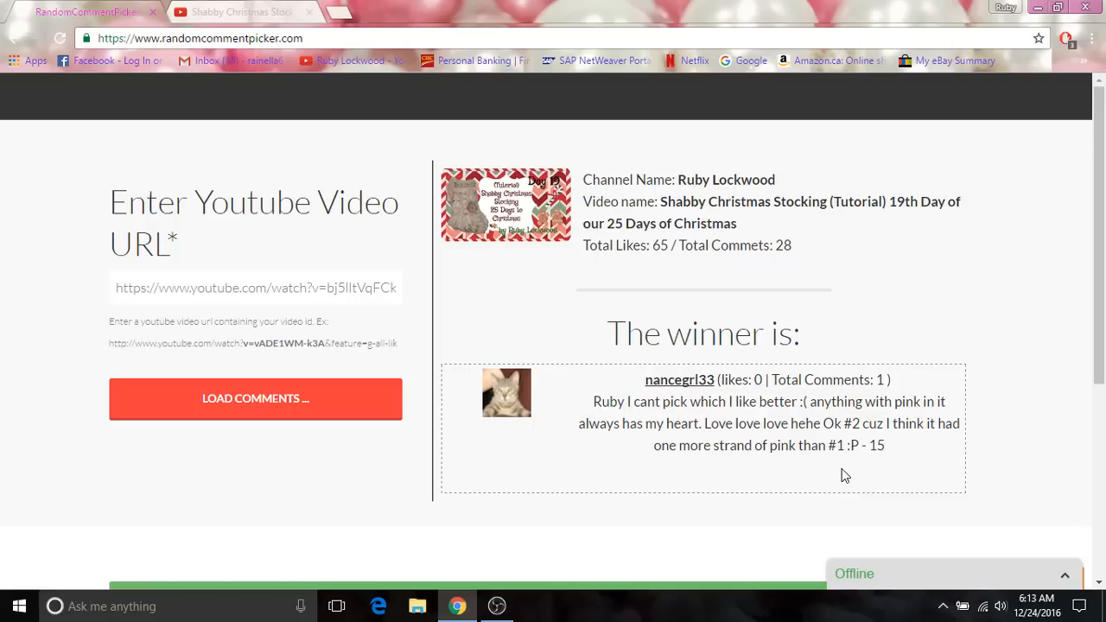
mouse_move(802, 442)
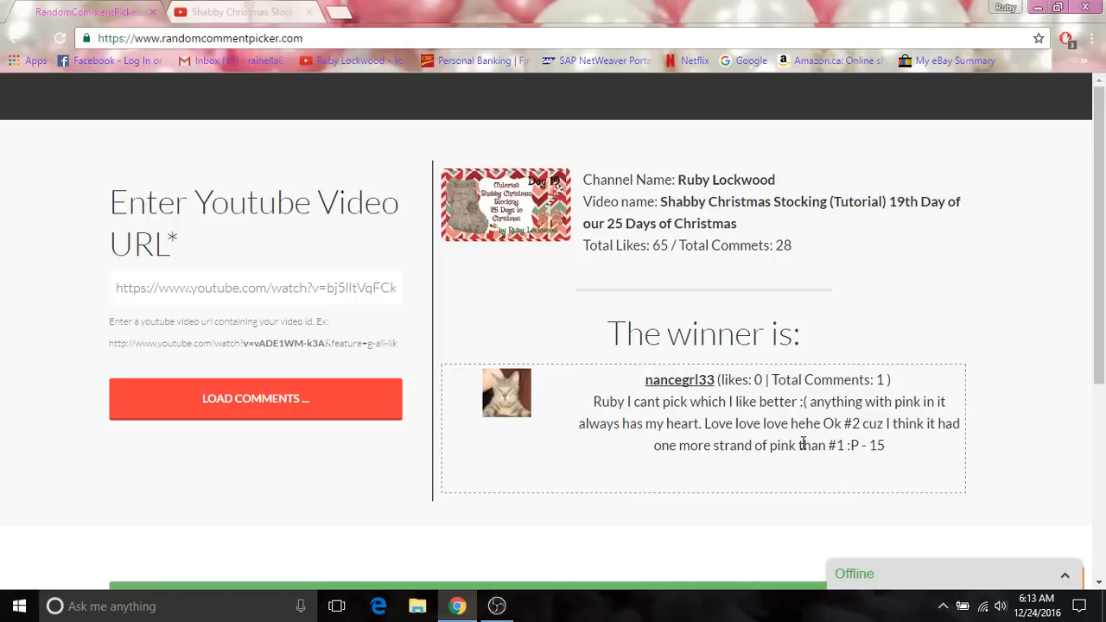
mouse_move(770, 425)
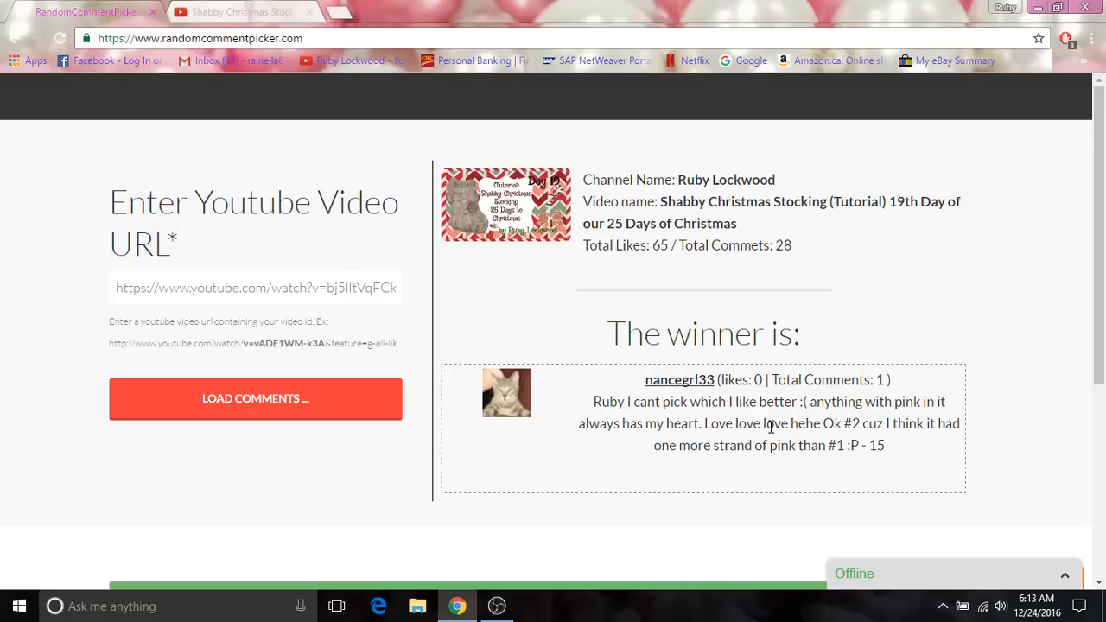